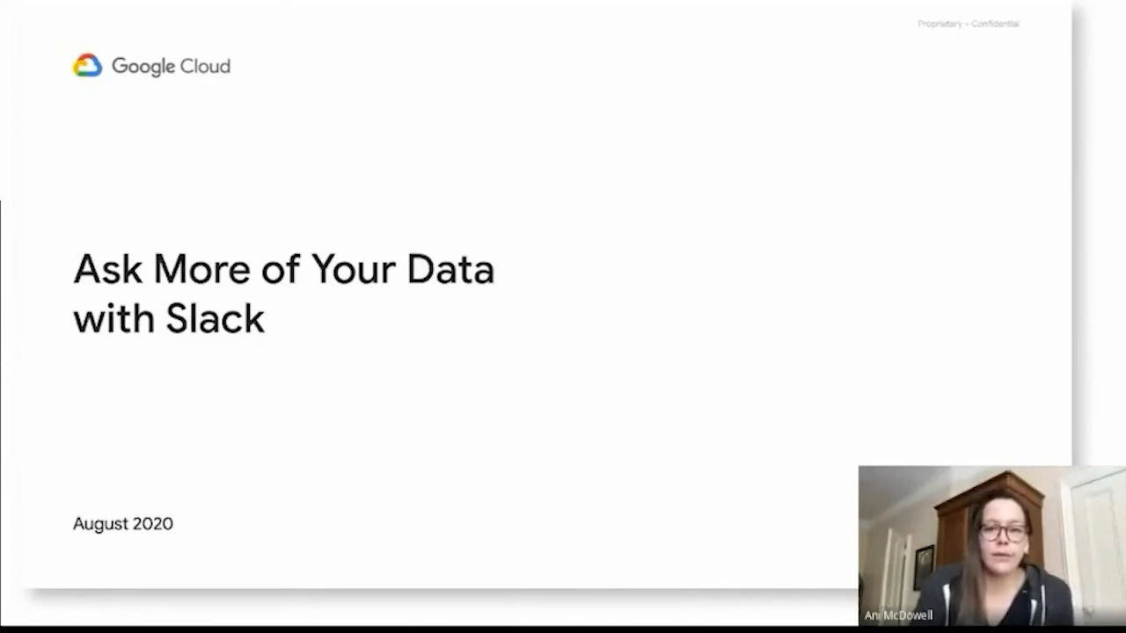
pyautogui.moveTo(804, 142)
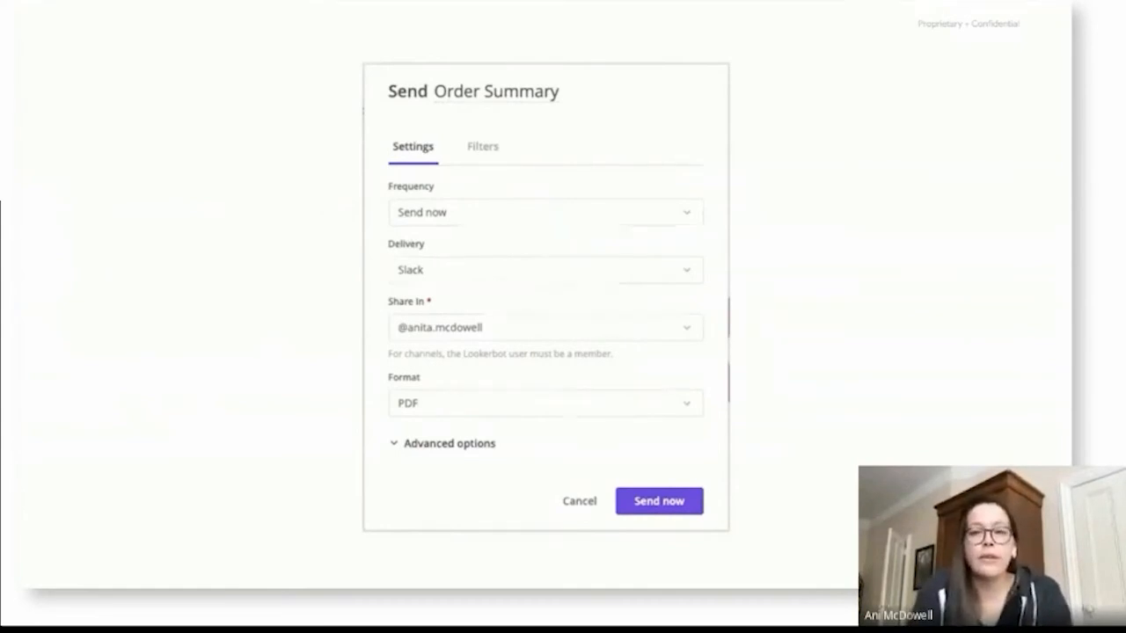
# Advance to the 'Easy to set up / Easy to scale / Easy to use' slide
pyautogui.click(659, 500)
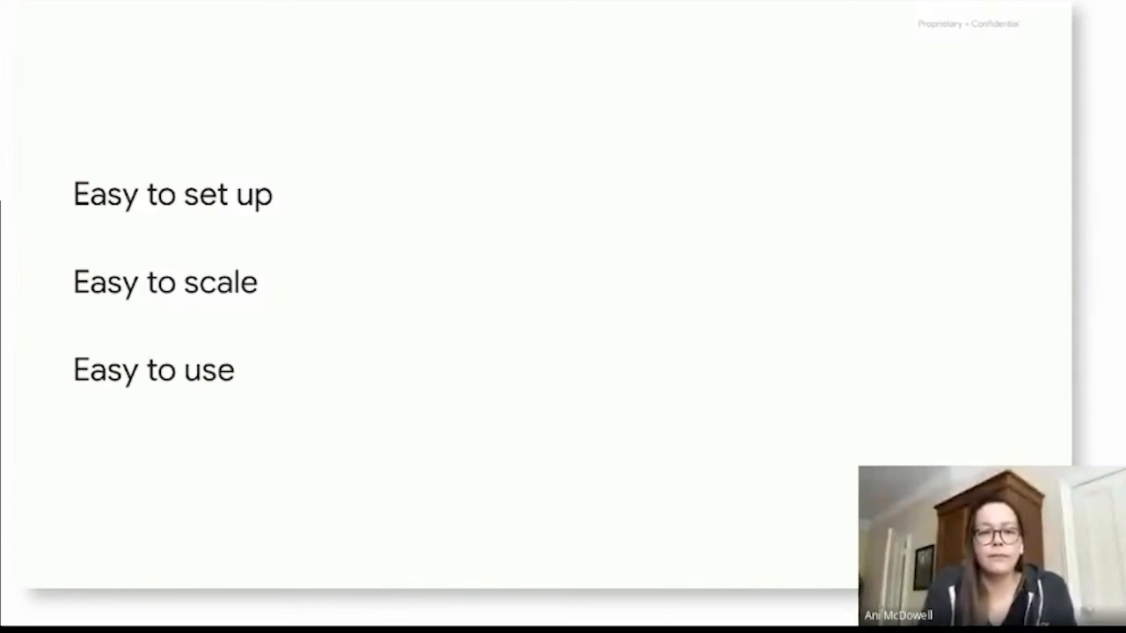
# Step past the Feature Highlights slide to the Looker home page screenshot
pyautogui.press('Right')
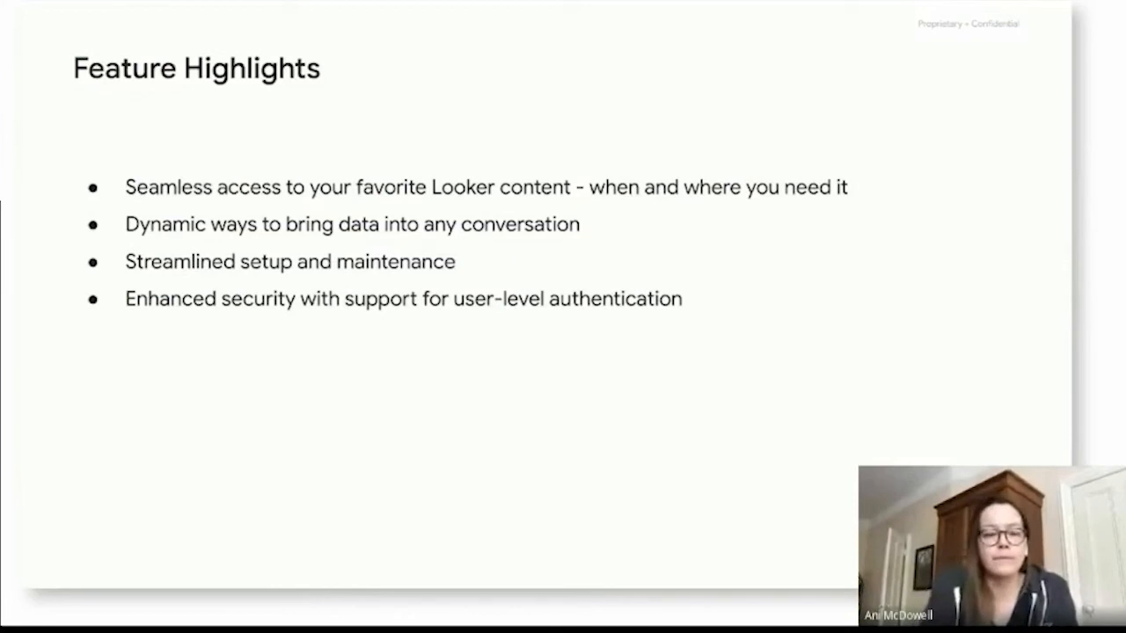
pyautogui.press('Right')
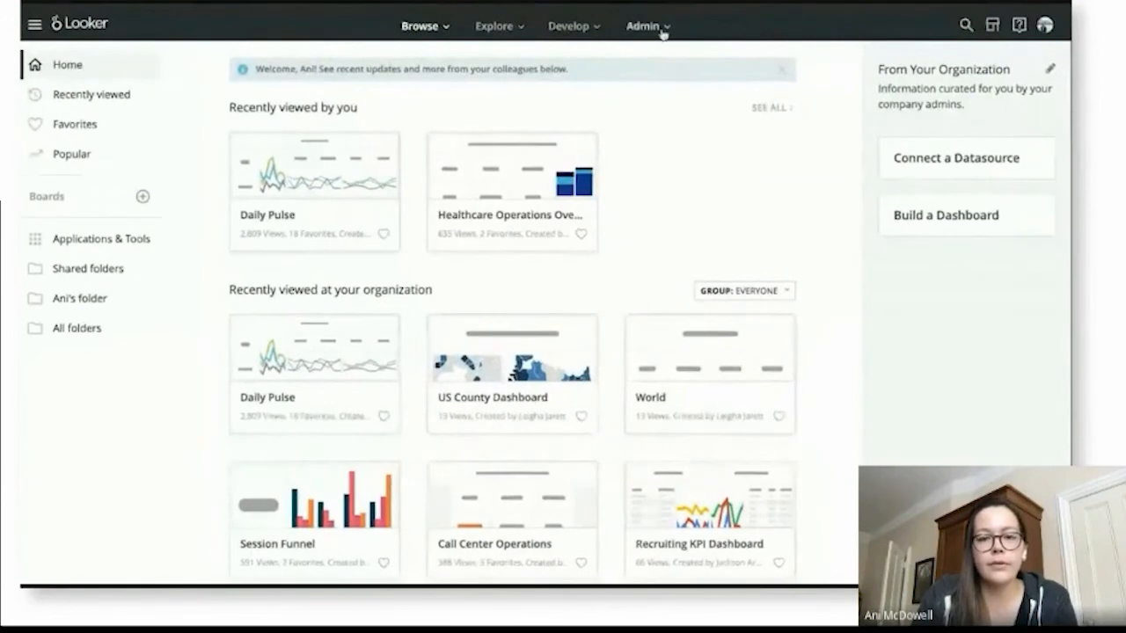
# Go to Admin > Actions and open the Slack action's Settings page
pyautogui.click(642, 26)
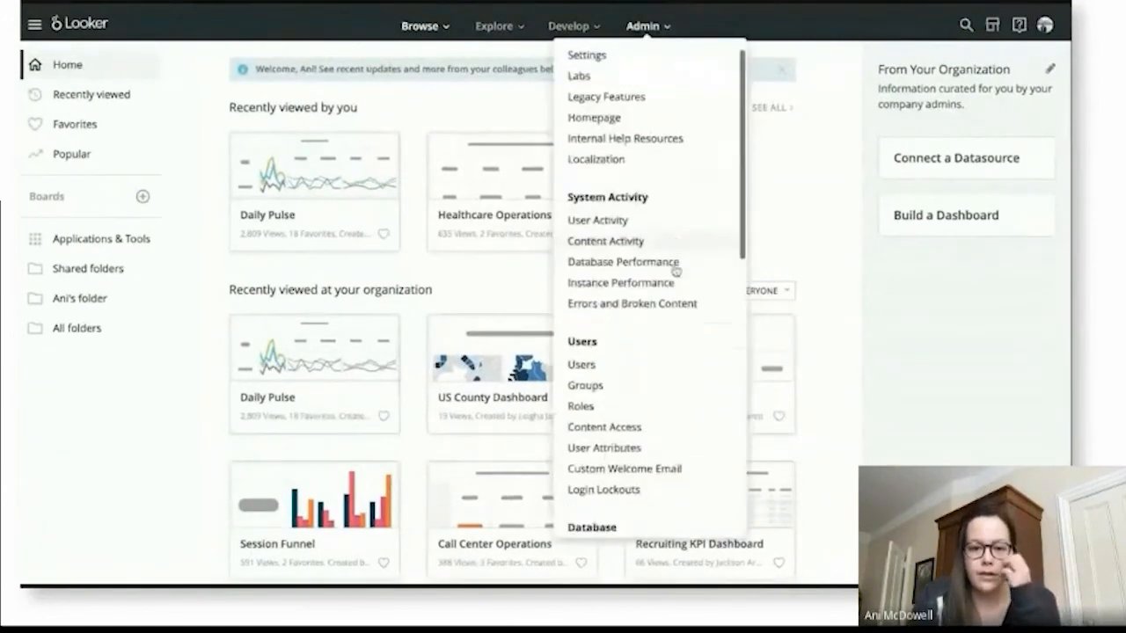
pyautogui.scroll(-3)
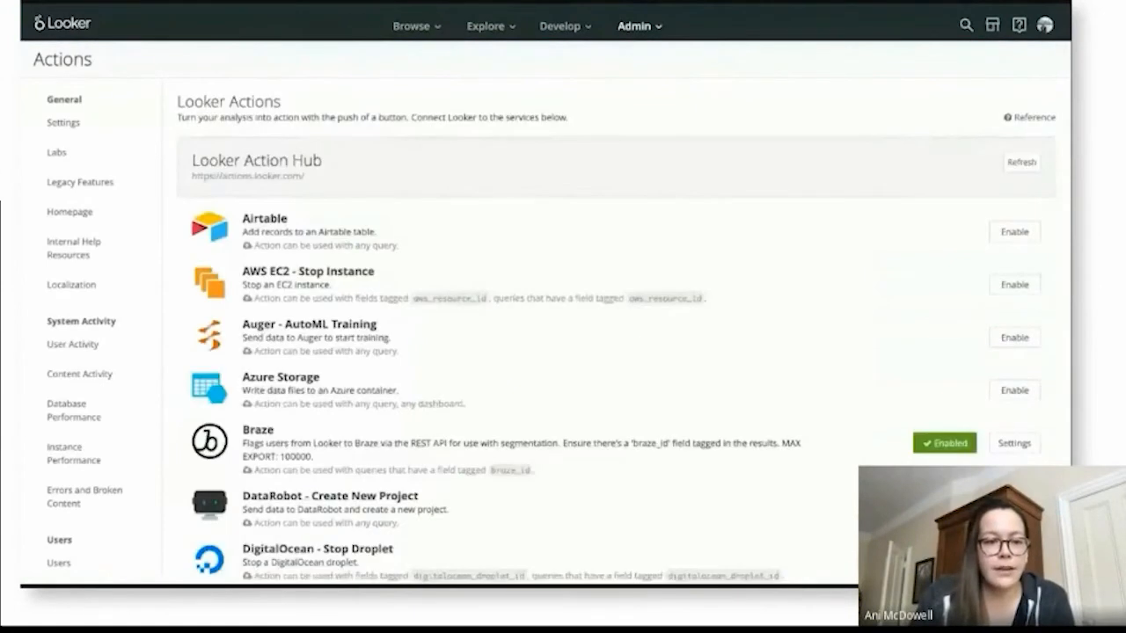
pyautogui.scroll(-3)
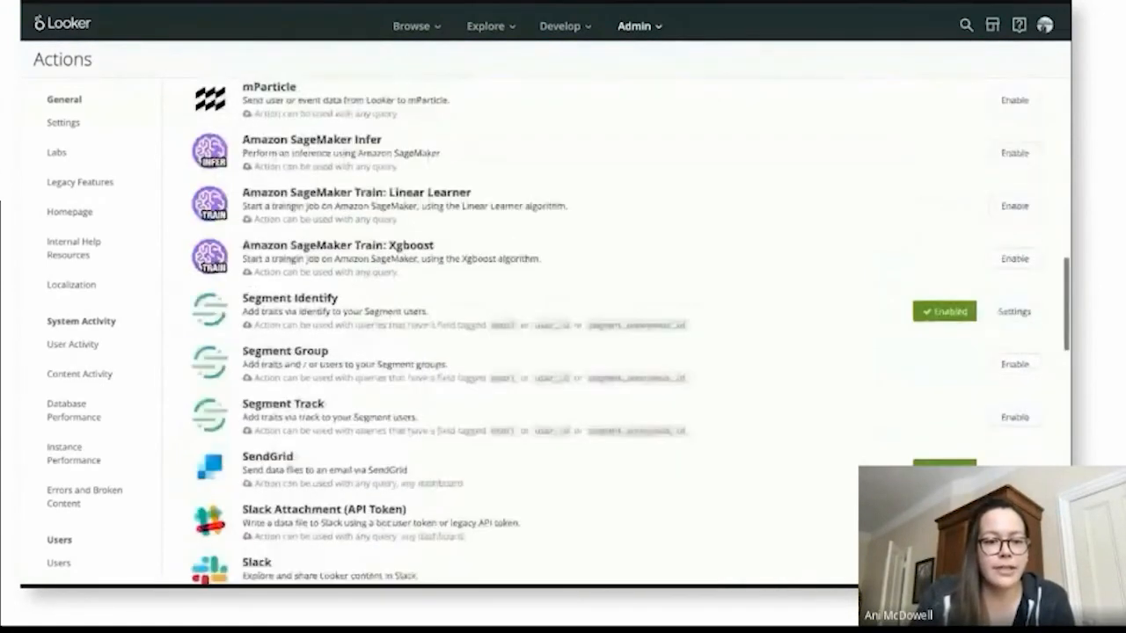
pyautogui.scroll(-3)
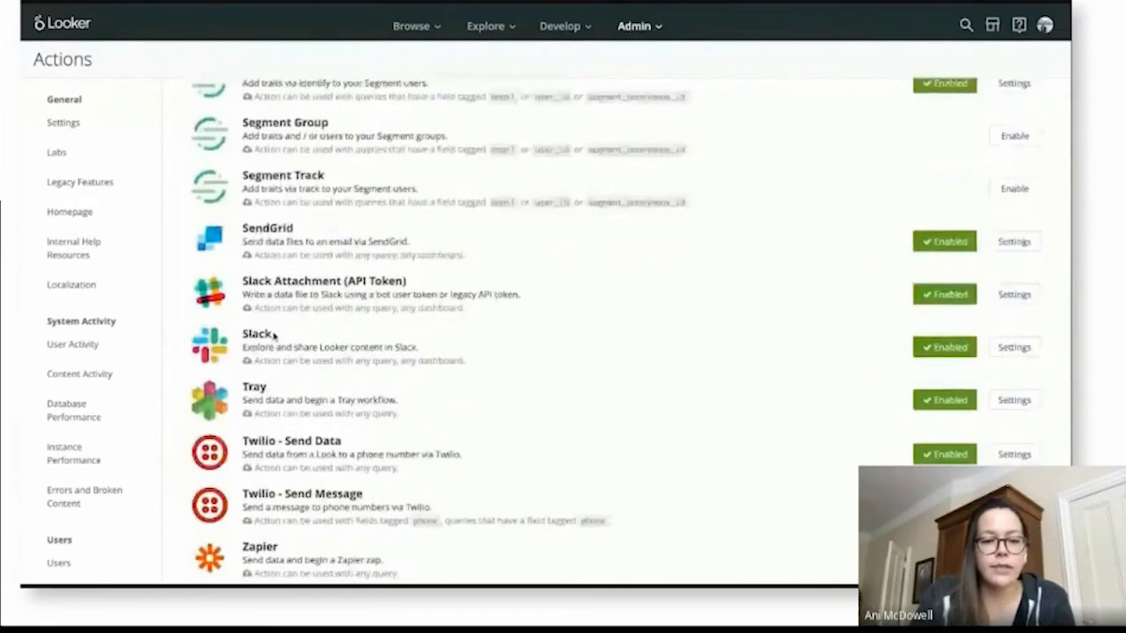
pyautogui.moveTo(762, 370)
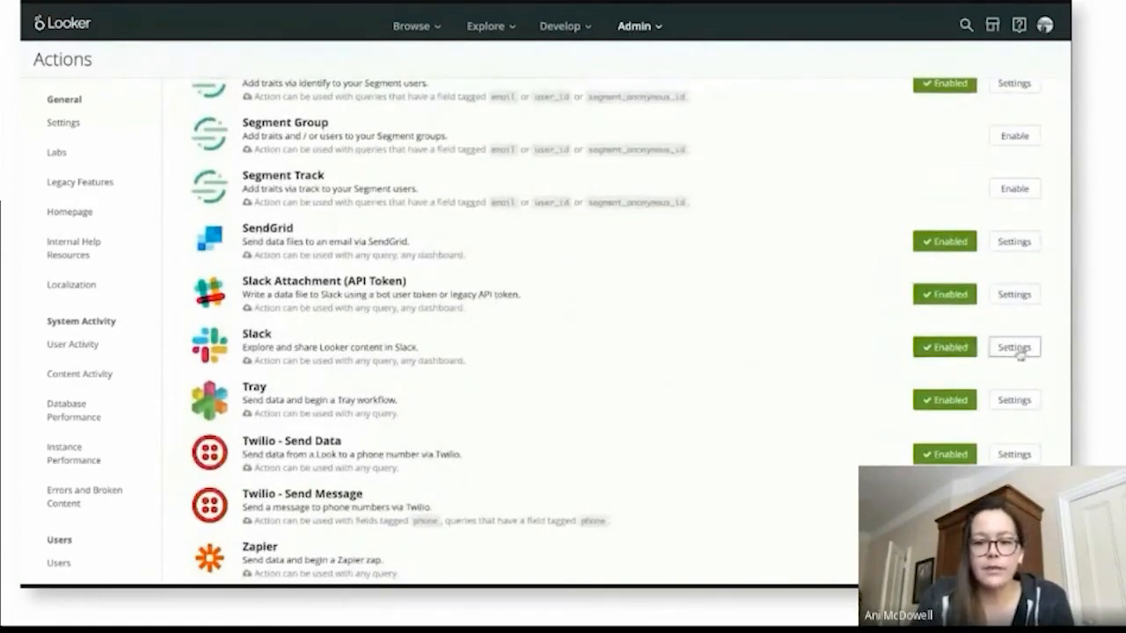
pyautogui.click(1014, 347)
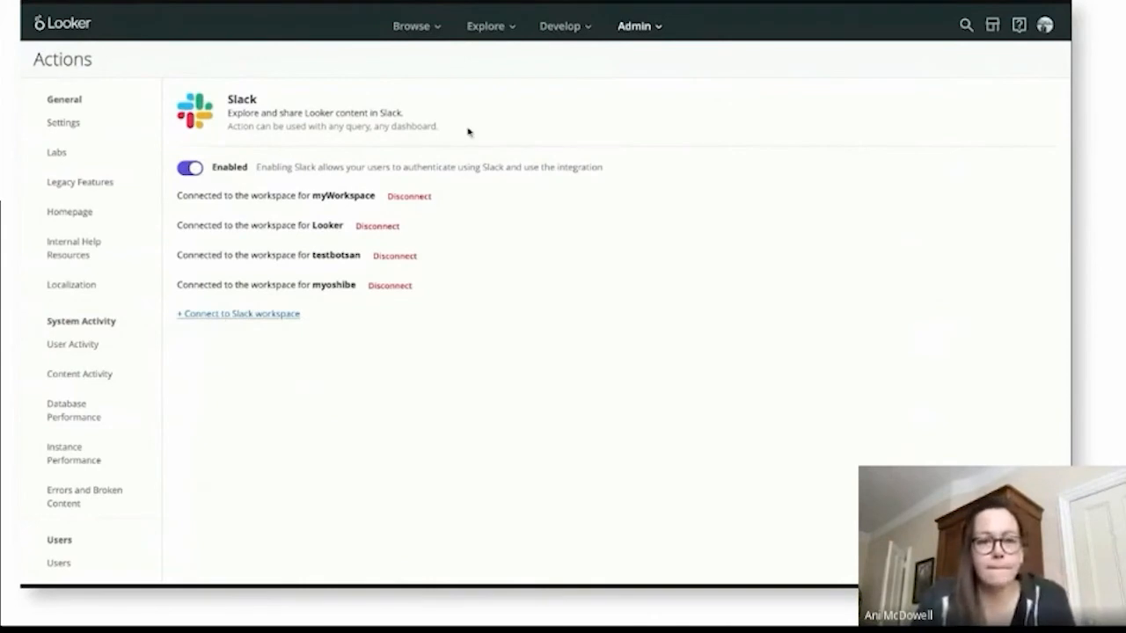
# Connect a fifth Slack workspace, Looker Slack Dev, by authorizing Looker's access
pyautogui.click(237, 313)
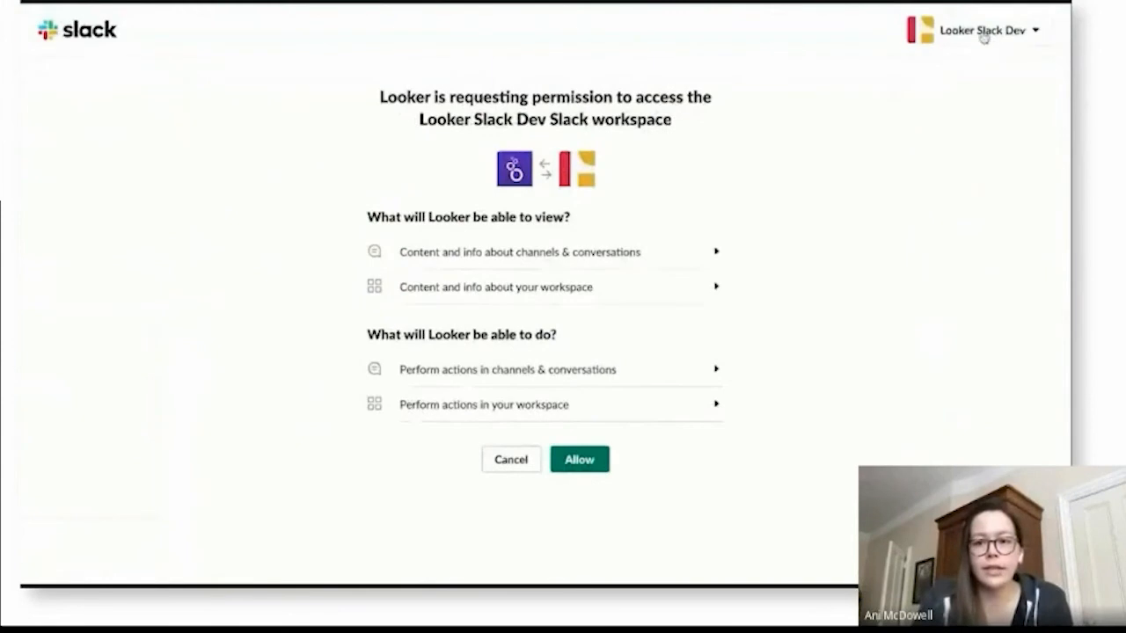
pyautogui.moveTo(982, 34)
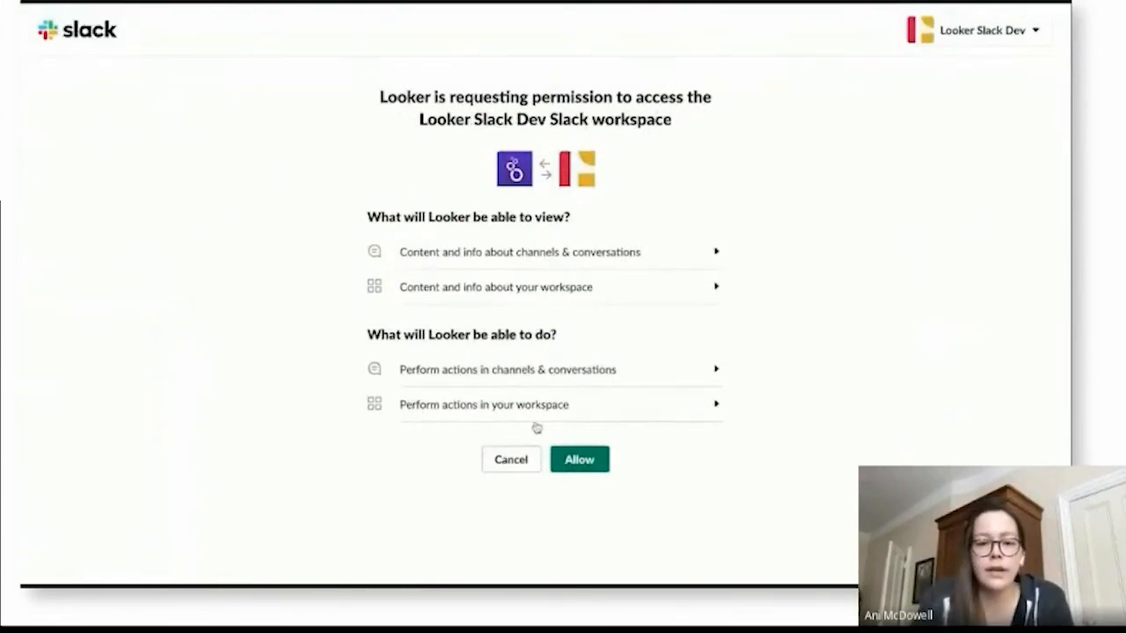
pyautogui.click(579, 459)
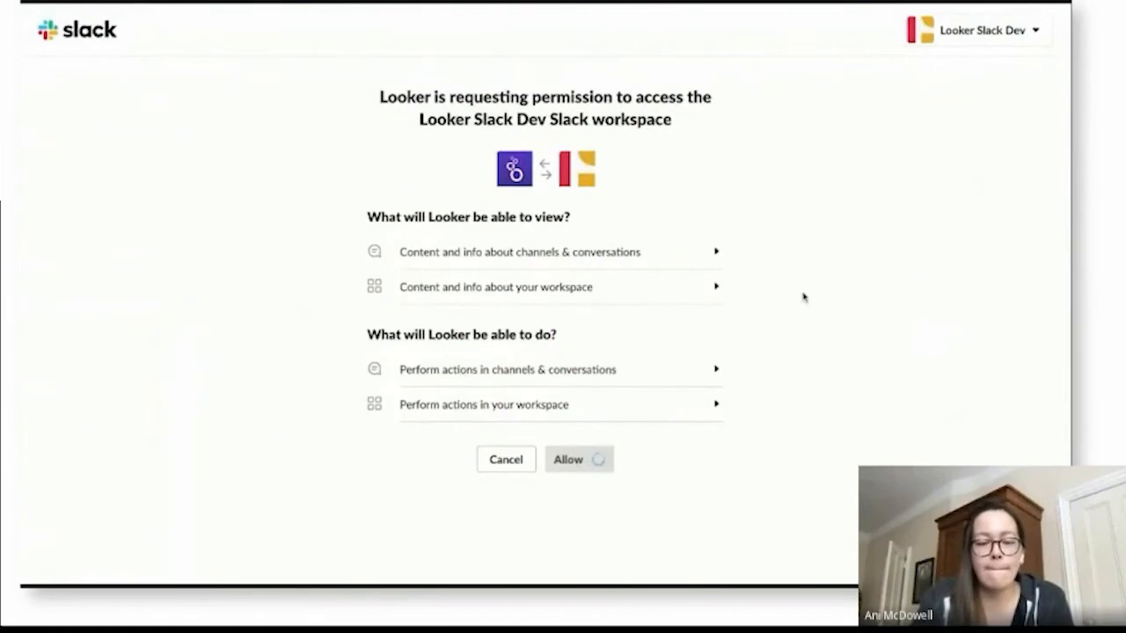
pyautogui.click(579, 459)
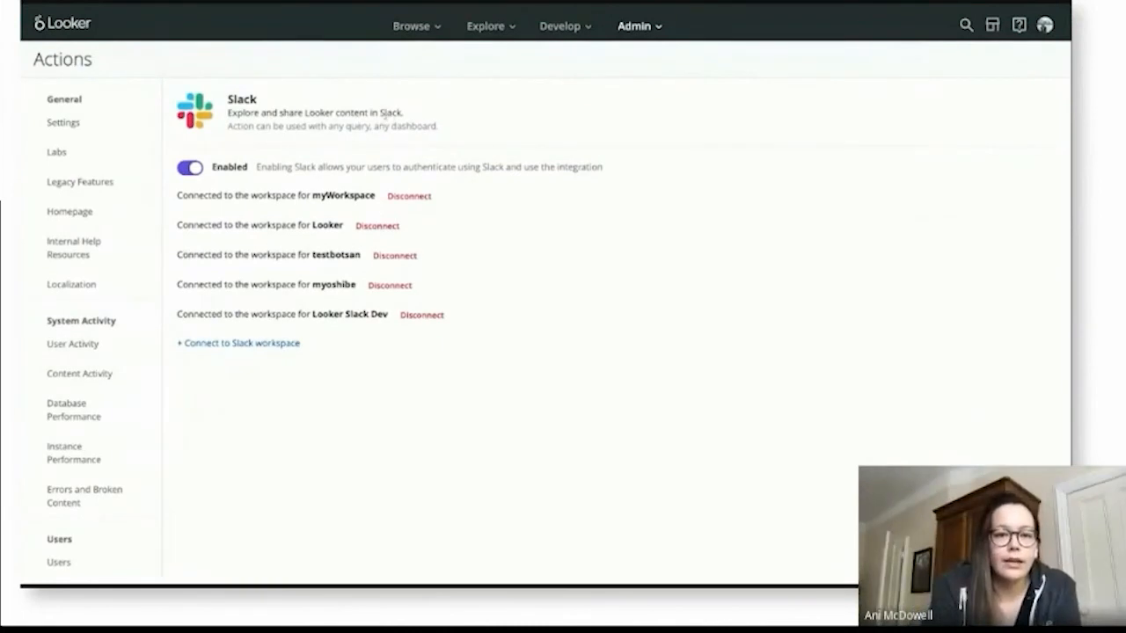
pyautogui.moveTo(291, 117)
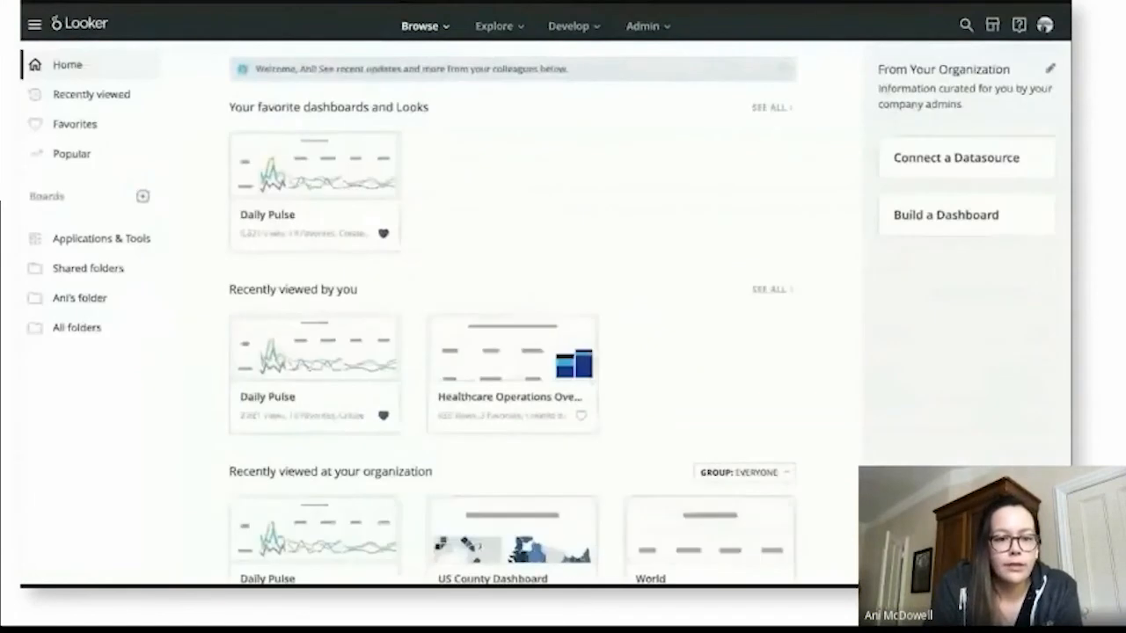
# Scroll the home page favorites to reach the Daily Pulse dashboard
pyautogui.scroll(-3)
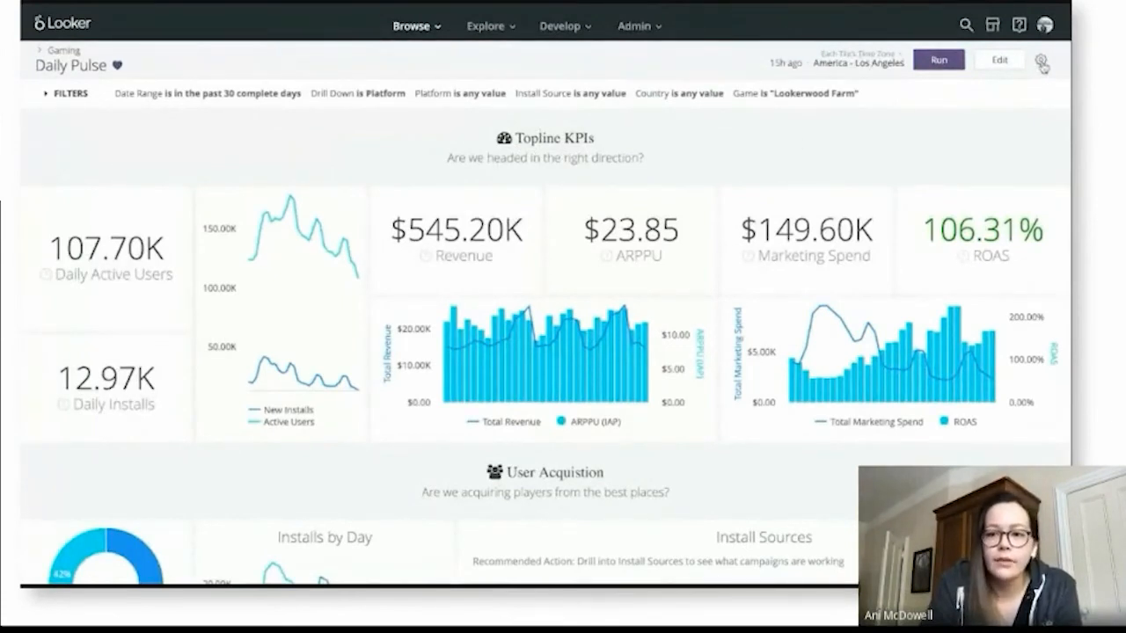
# Send Daily Pulse as PDF to Slack #business-analytics with comment 'Check this out!'
pyautogui.click(1043, 60)
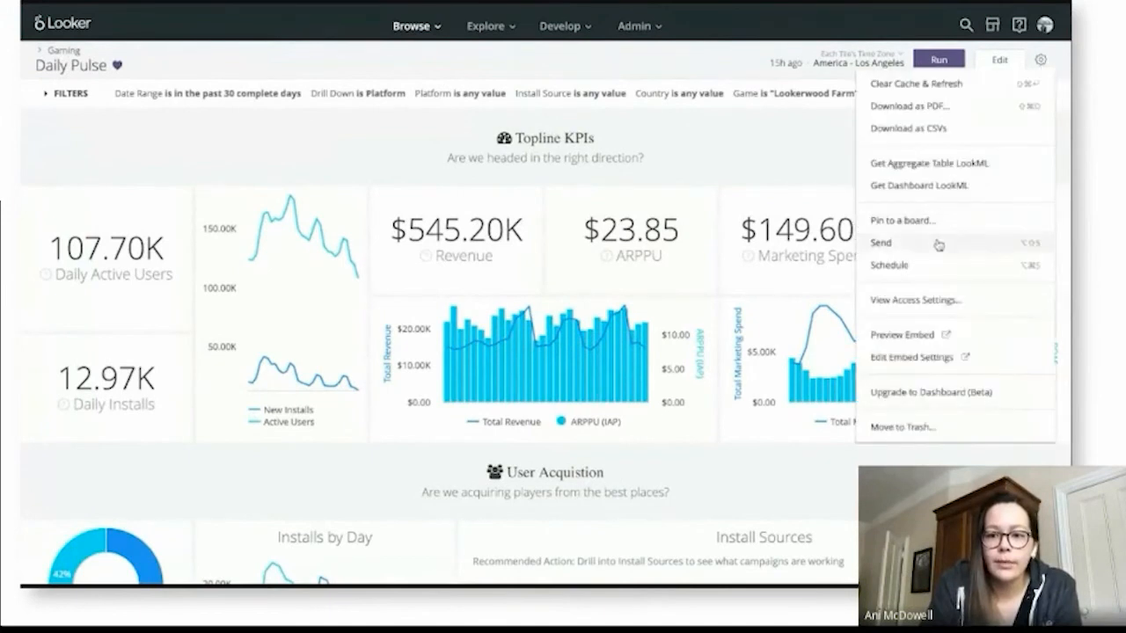
pyautogui.click(880, 243)
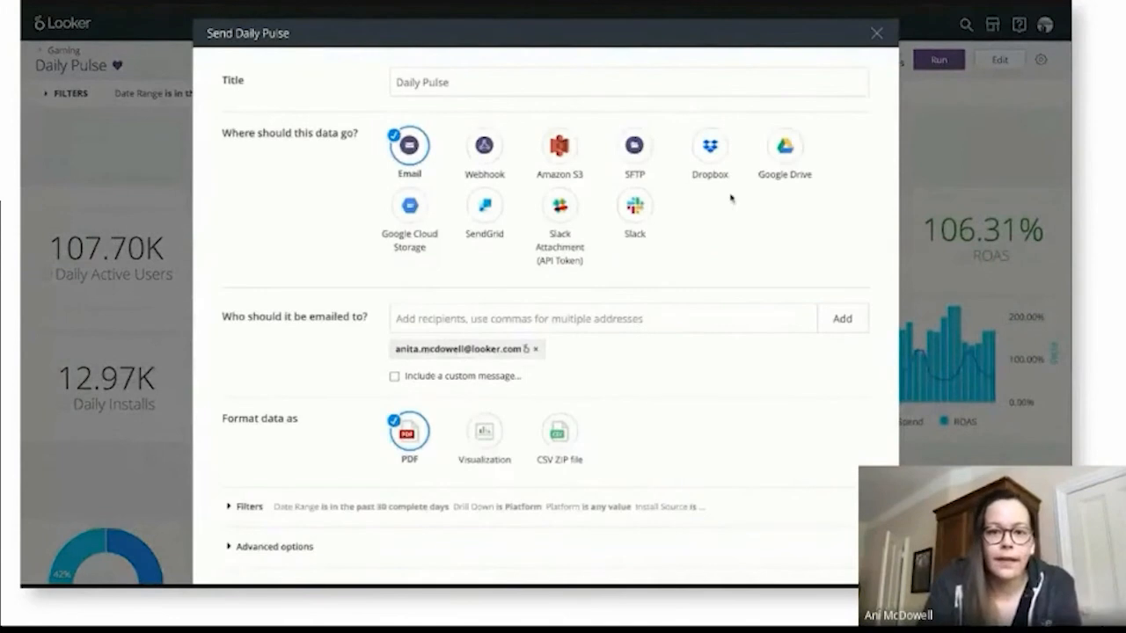
pyautogui.moveTo(634, 209)
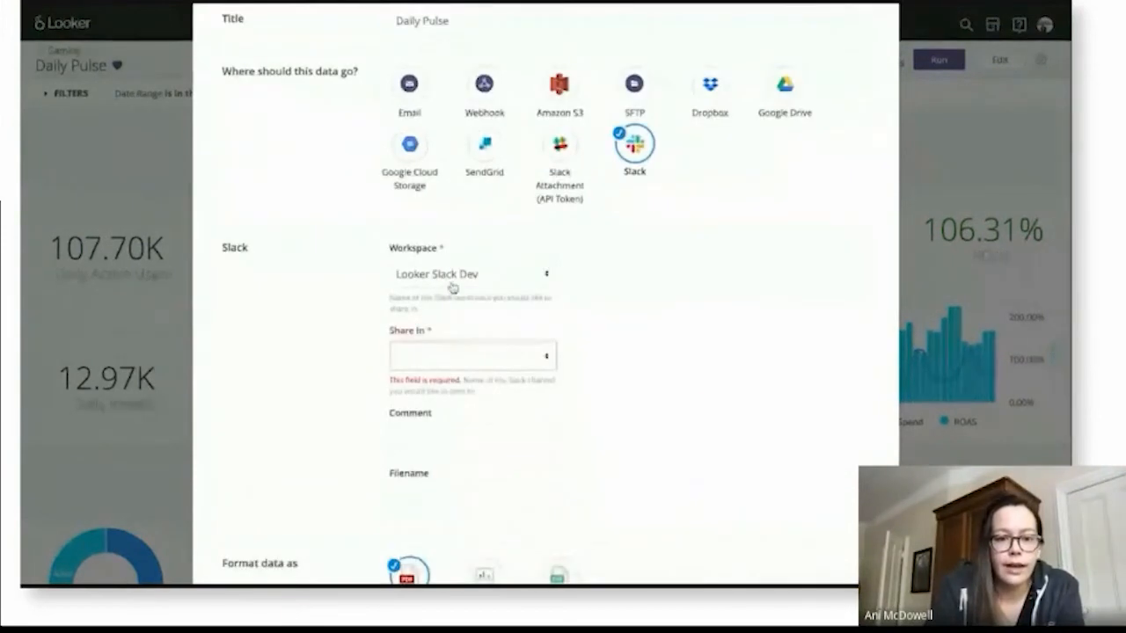
pyautogui.scroll(-3)
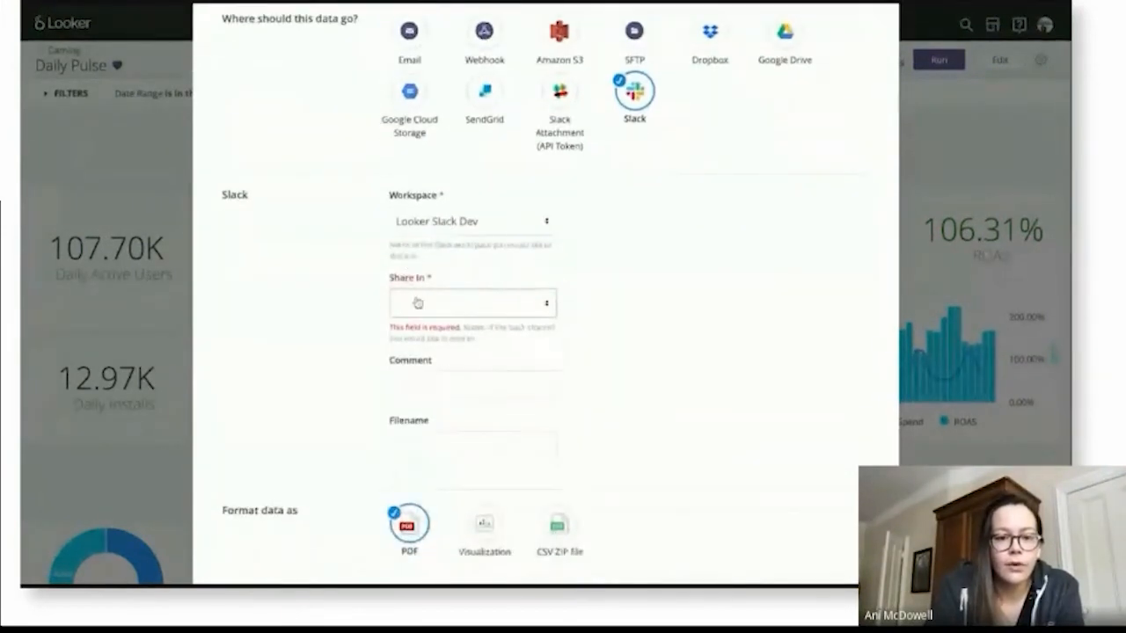
pyautogui.click(472, 304)
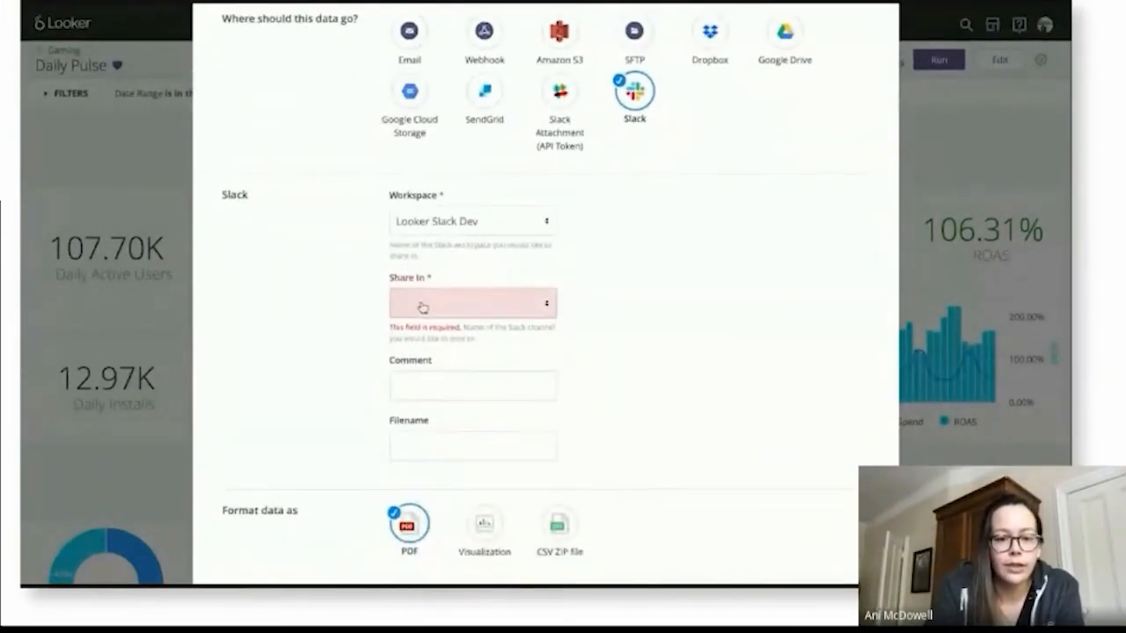
pyautogui.click(473, 303)
pyautogui.write('Check this out!')
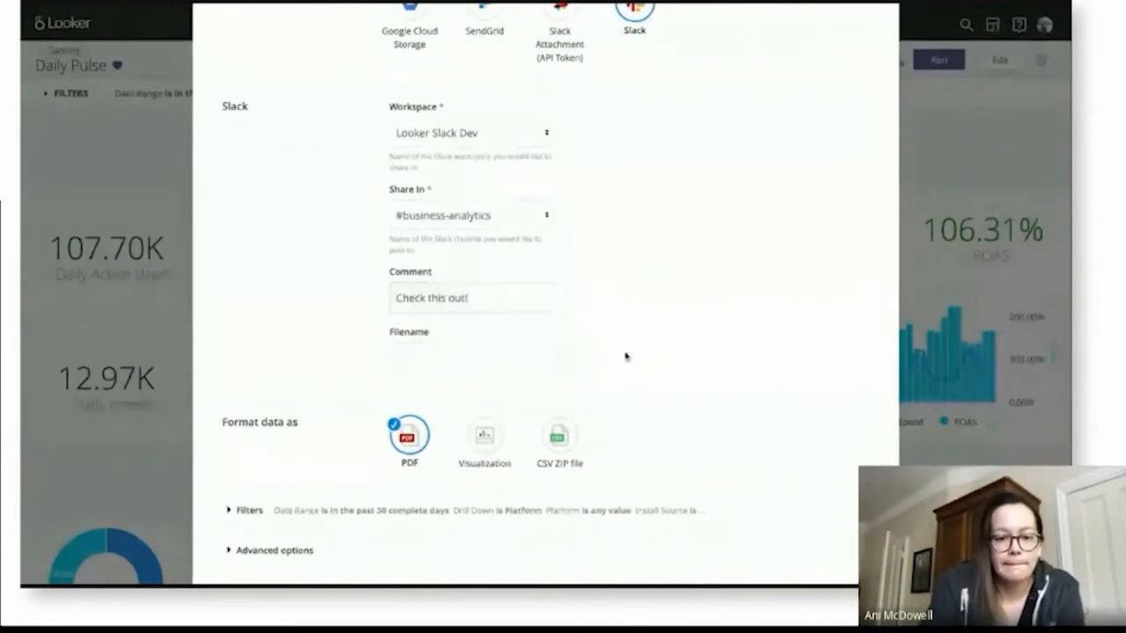
pyautogui.scroll(-3)
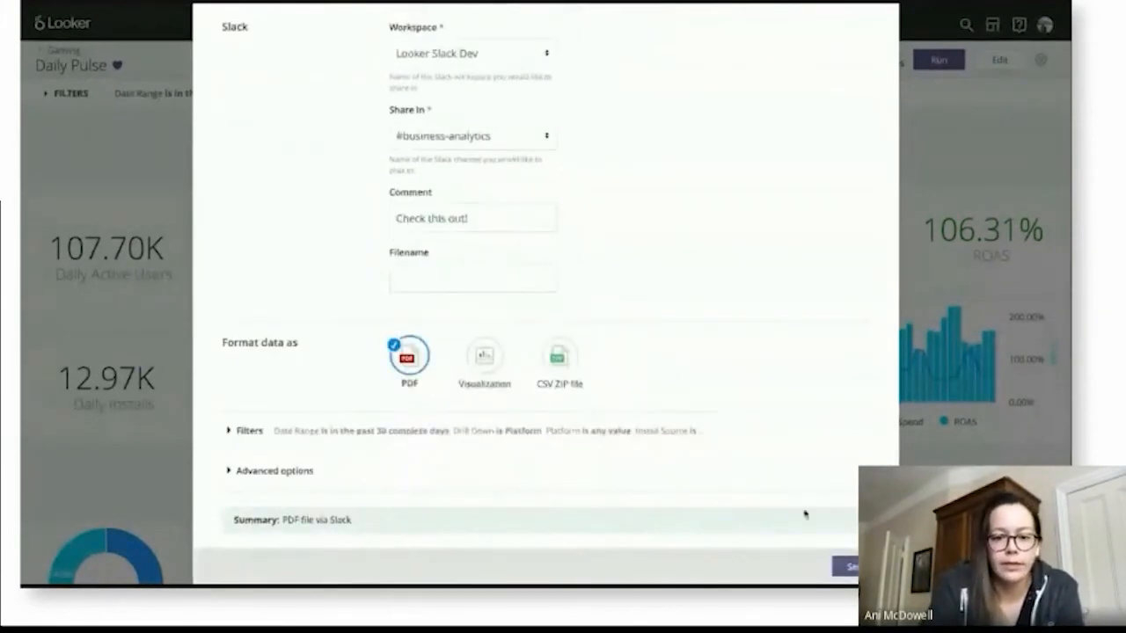
pyautogui.moveTo(757, 274)
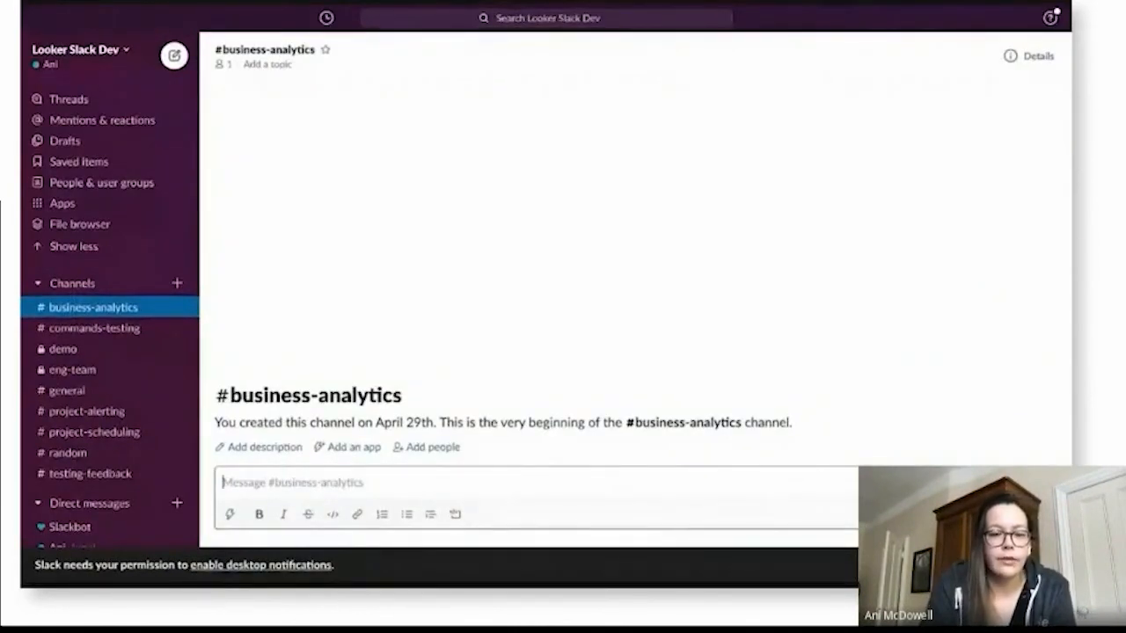
pyautogui.moveTo(611, 307)
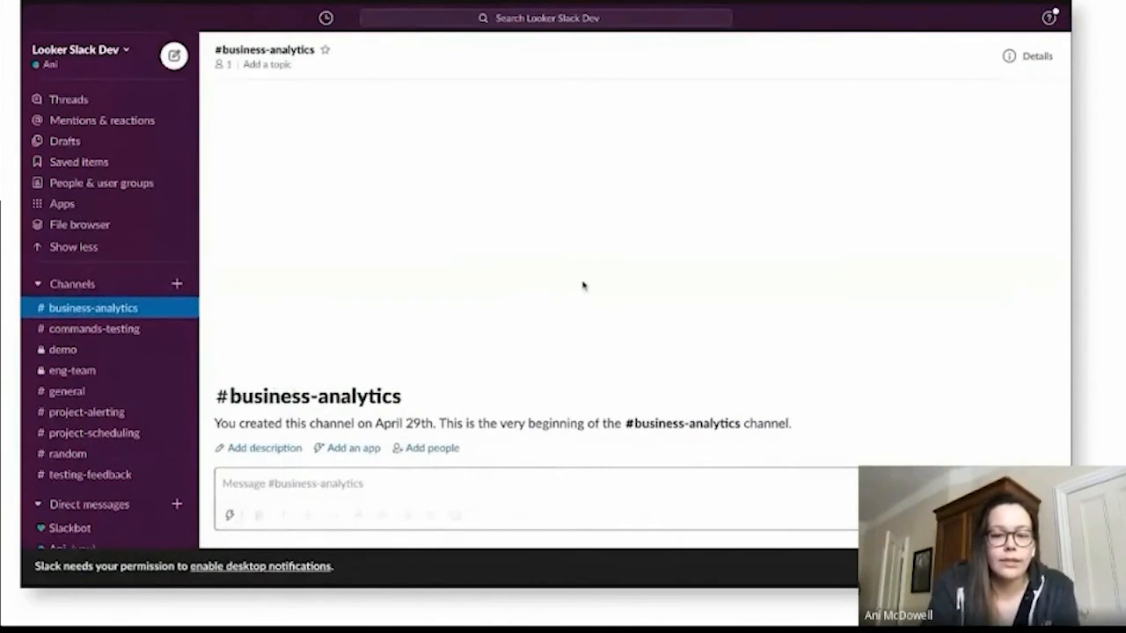
pyautogui.moveTo(565, 269)
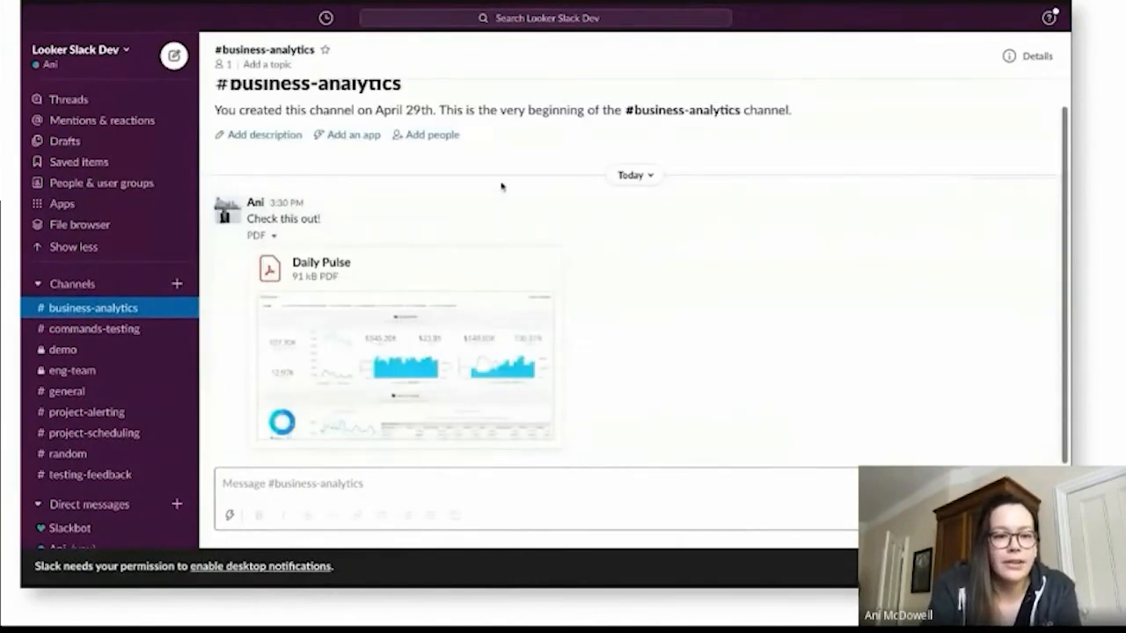
pyautogui.moveTo(383, 356)
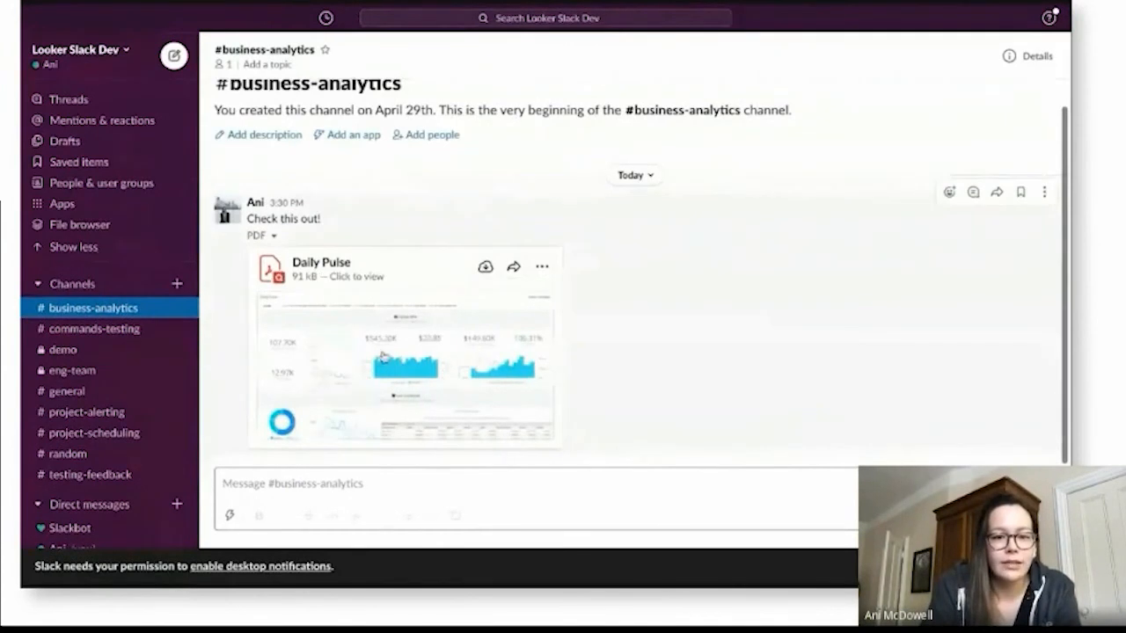
# Open the Daily Pulse PDF and scroll to Retention and Monetization, then back to Topline KPIs
pyautogui.click(383, 358)
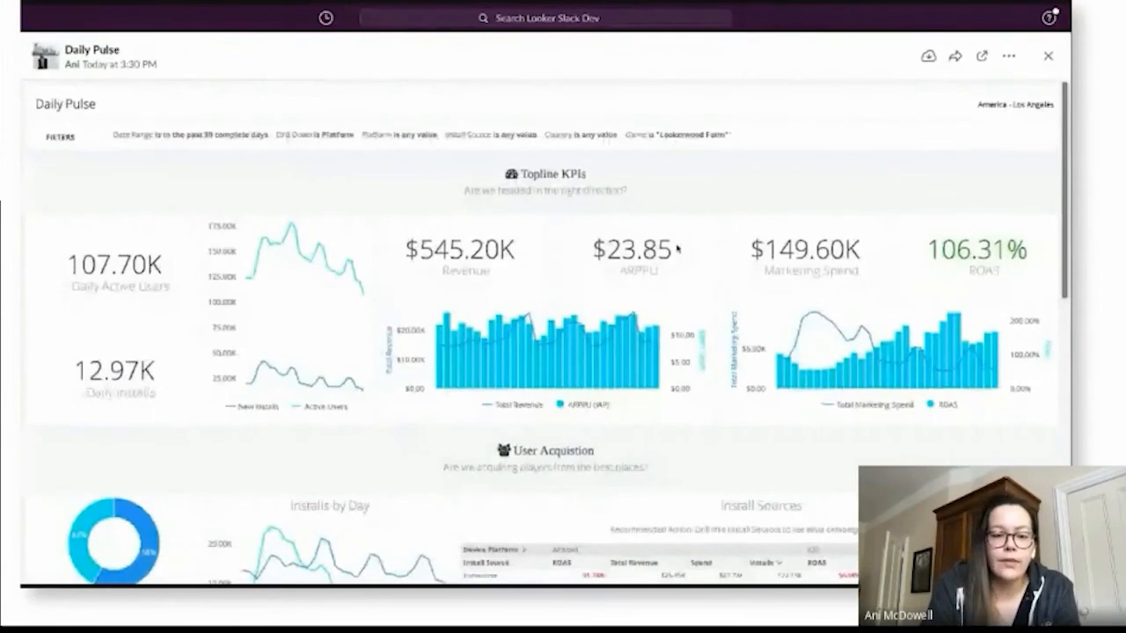
pyautogui.scroll(-3)
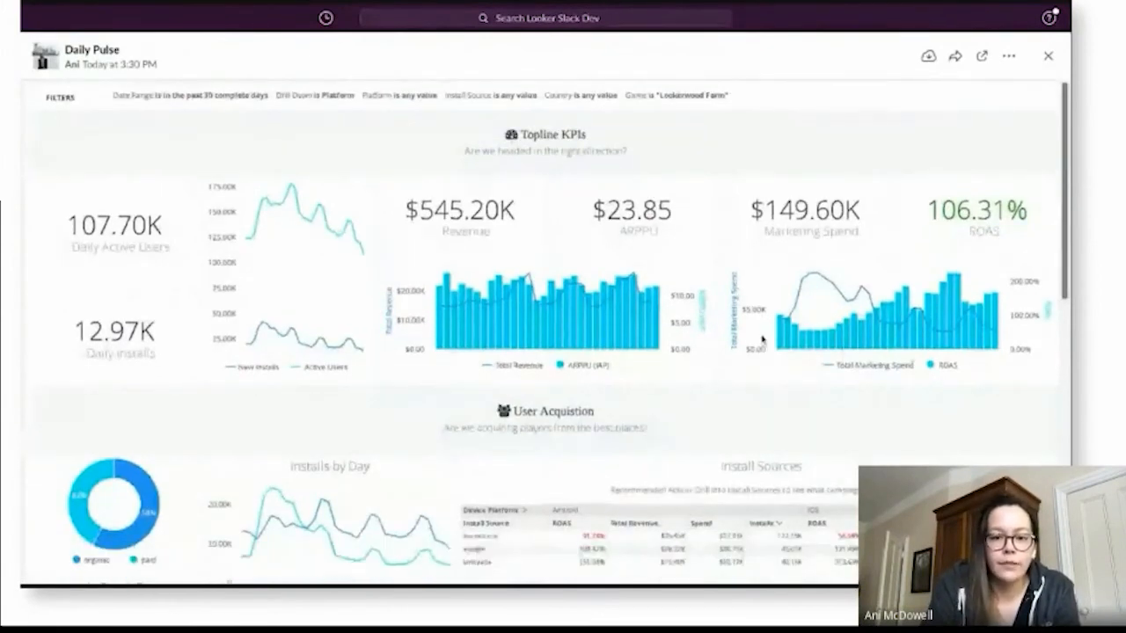
pyautogui.scroll(-3)
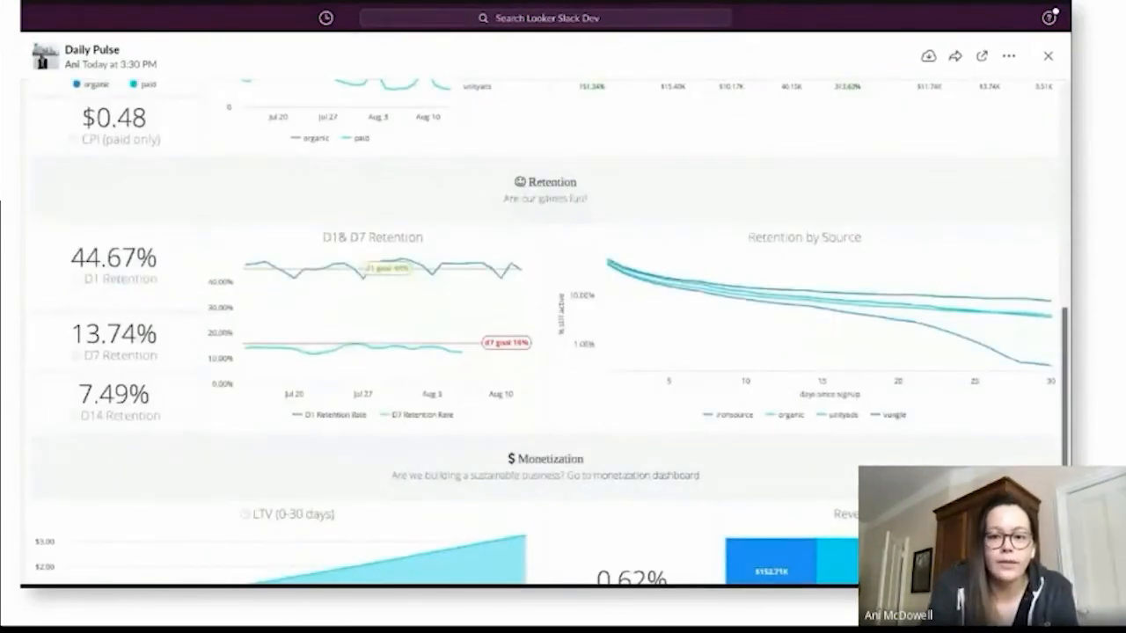
pyautogui.scroll(-3)
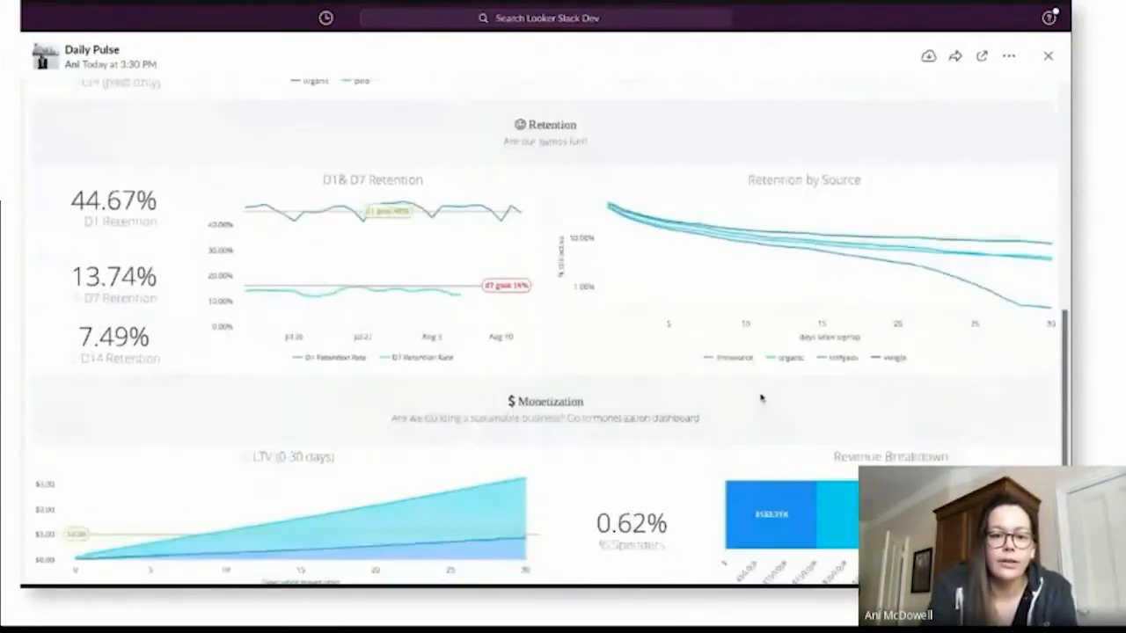
pyautogui.scroll(3)
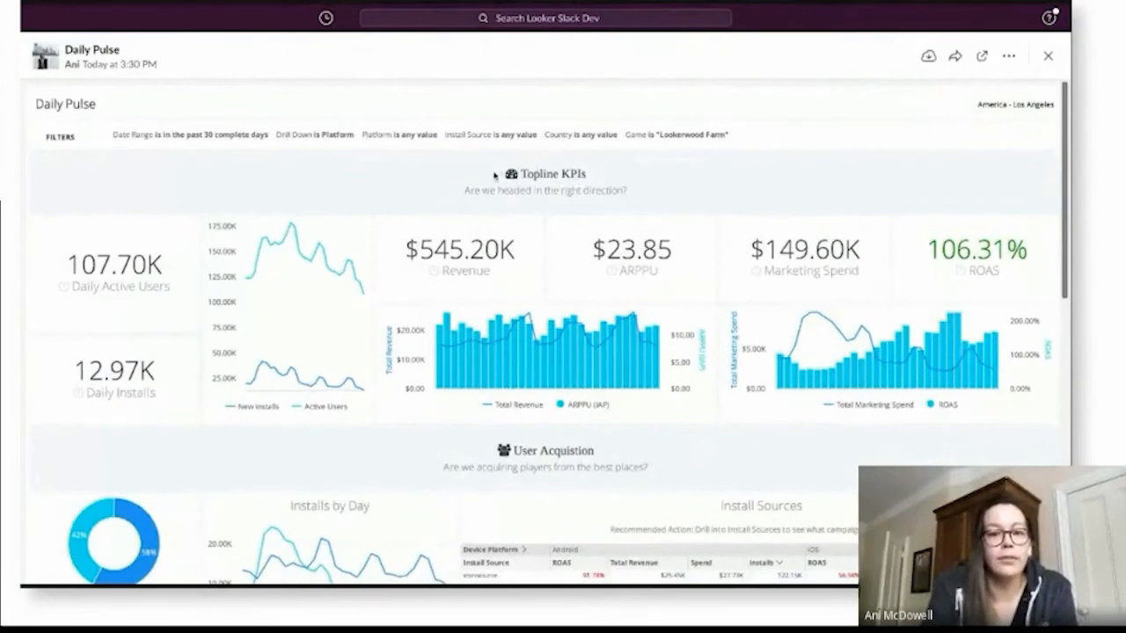
pyautogui.moveTo(1044, 54)
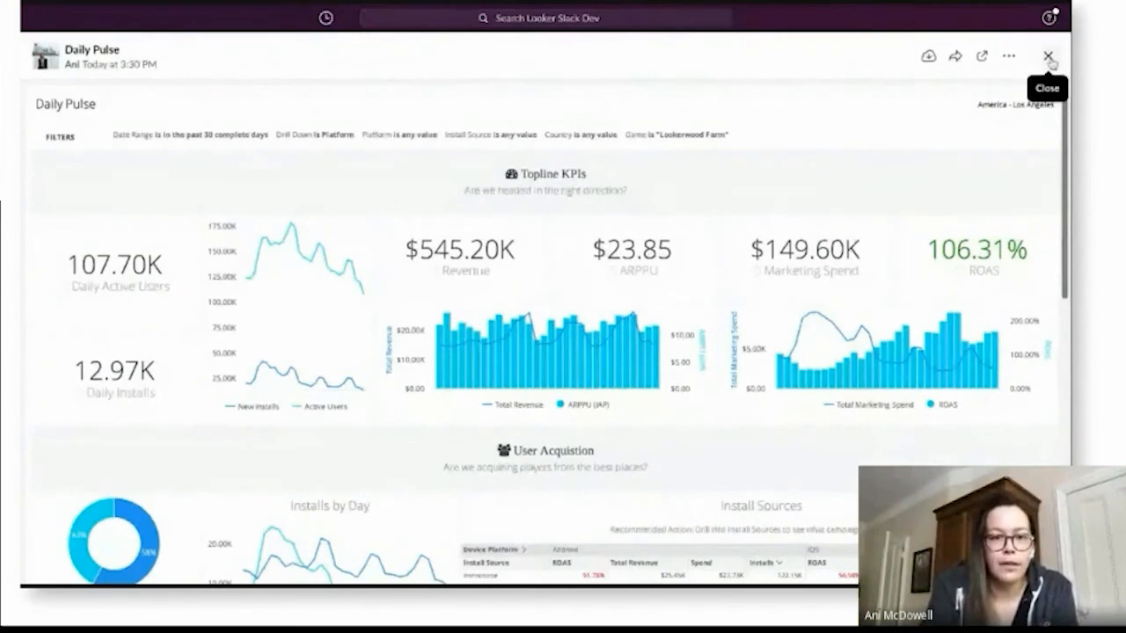
# Close the Slack PDF preview and return to Looker's Daily Pulse dashboard
pyautogui.click(1050, 55)
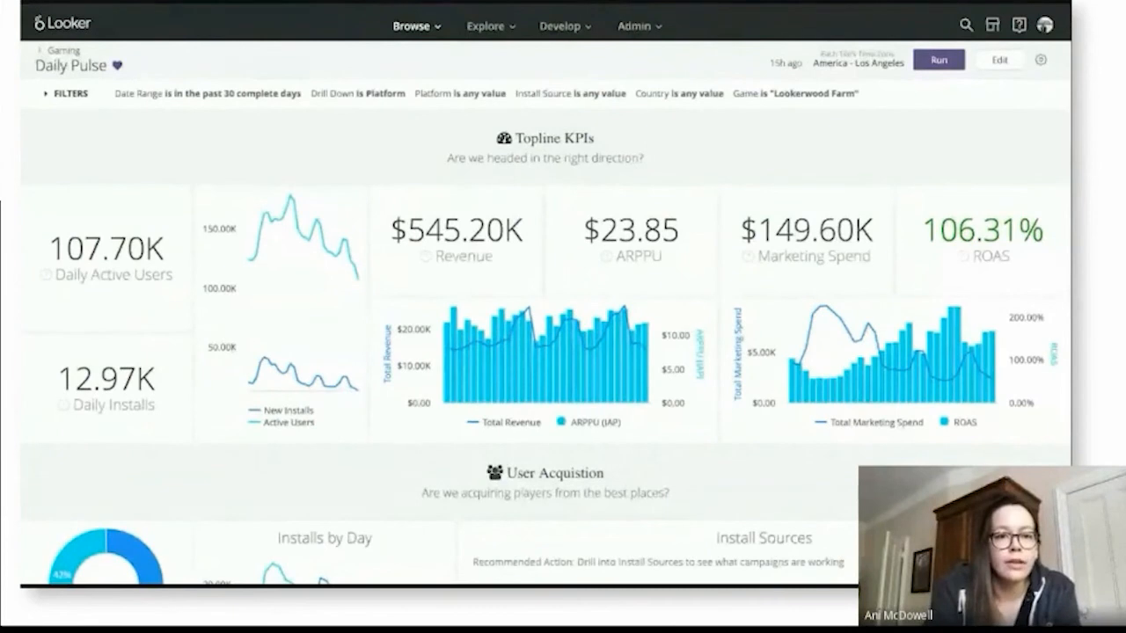
pyautogui.moveTo(415, 123)
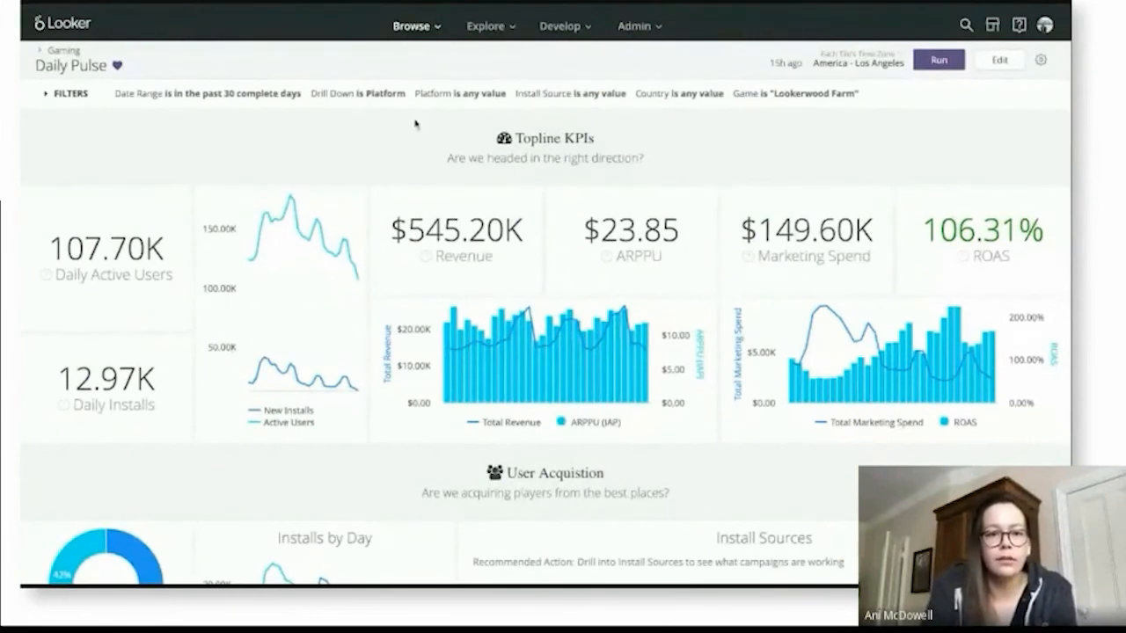
pyautogui.moveTo(648, 7)
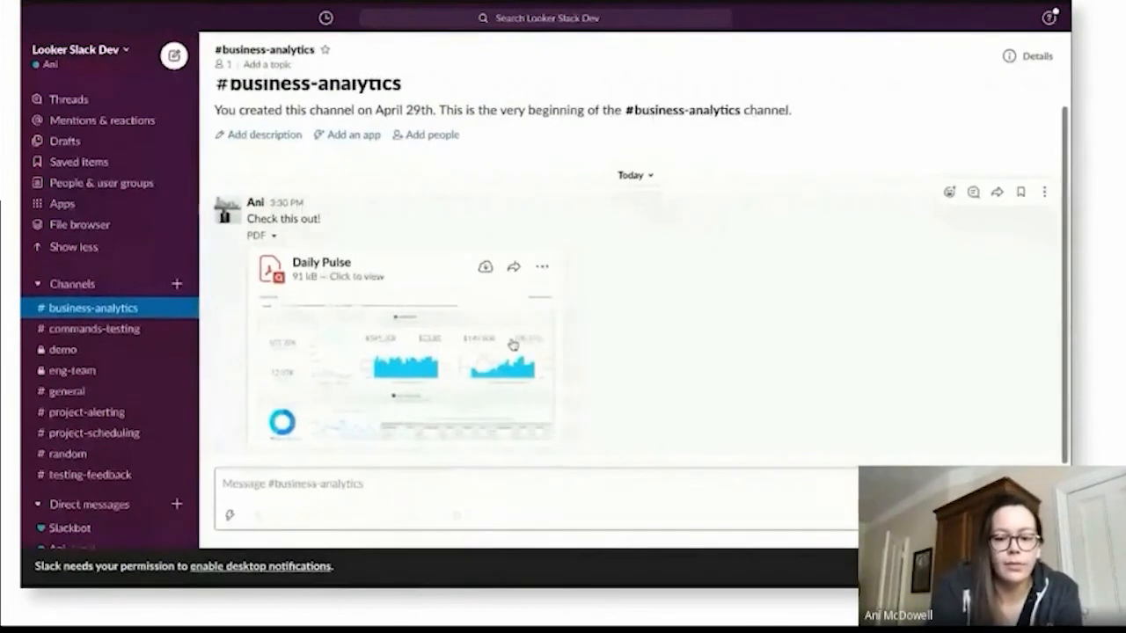
pyautogui.write('https://demoexpo.looker.com/dashboards/87')
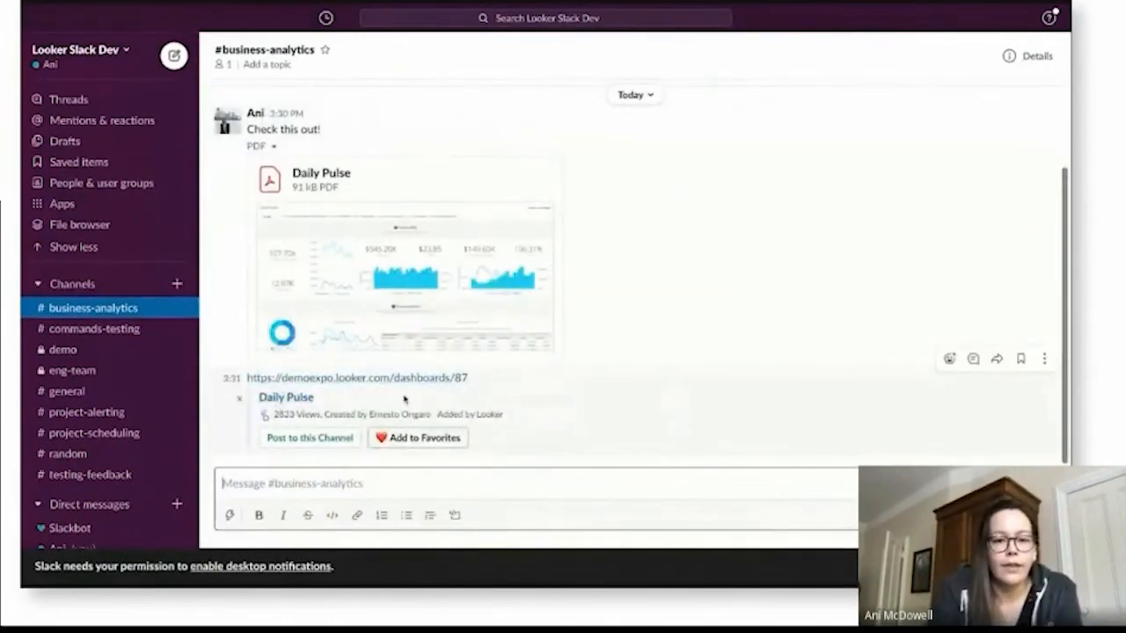
pyautogui.moveTo(561, 400)
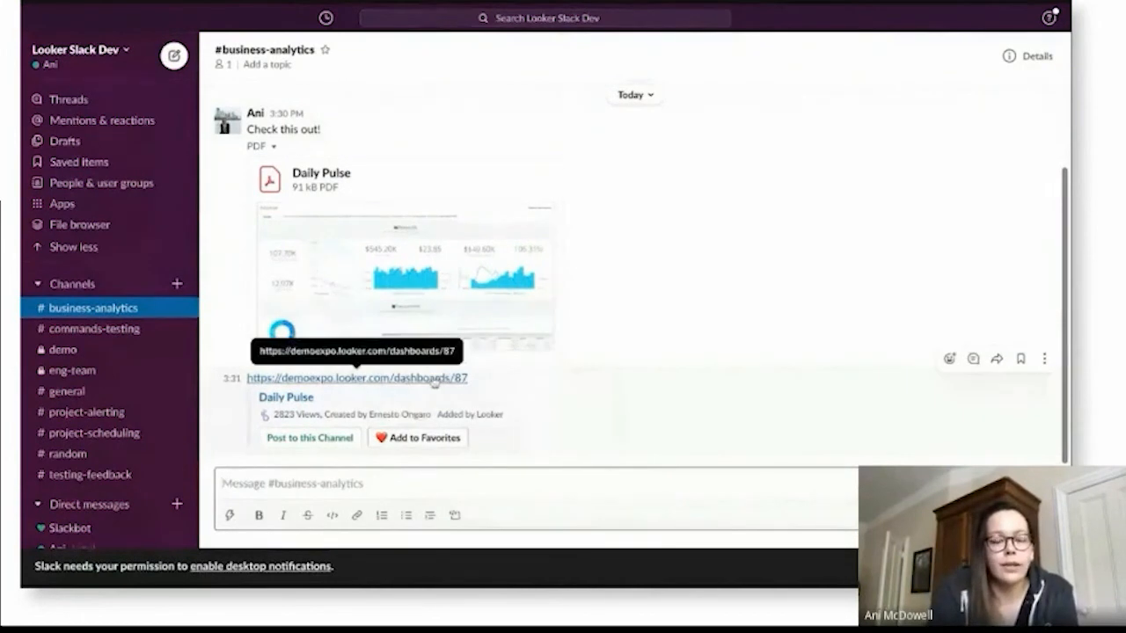
pyautogui.moveTo(488, 377)
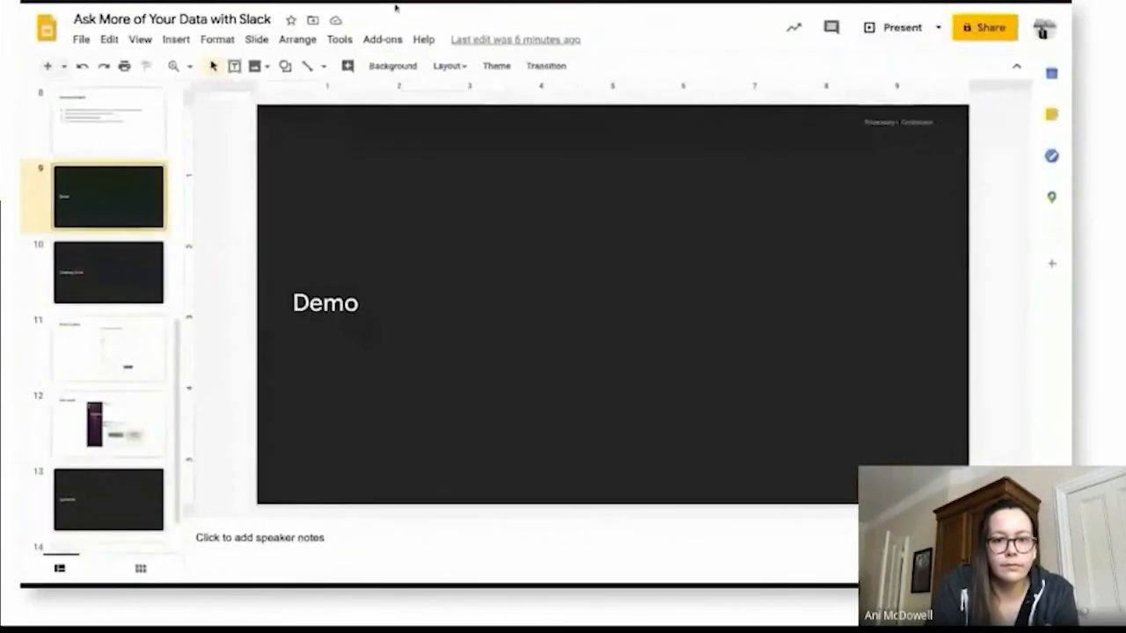
# Start presenting the deck full screen from the Demo slide, slide 9
pyautogui.click(893, 27)
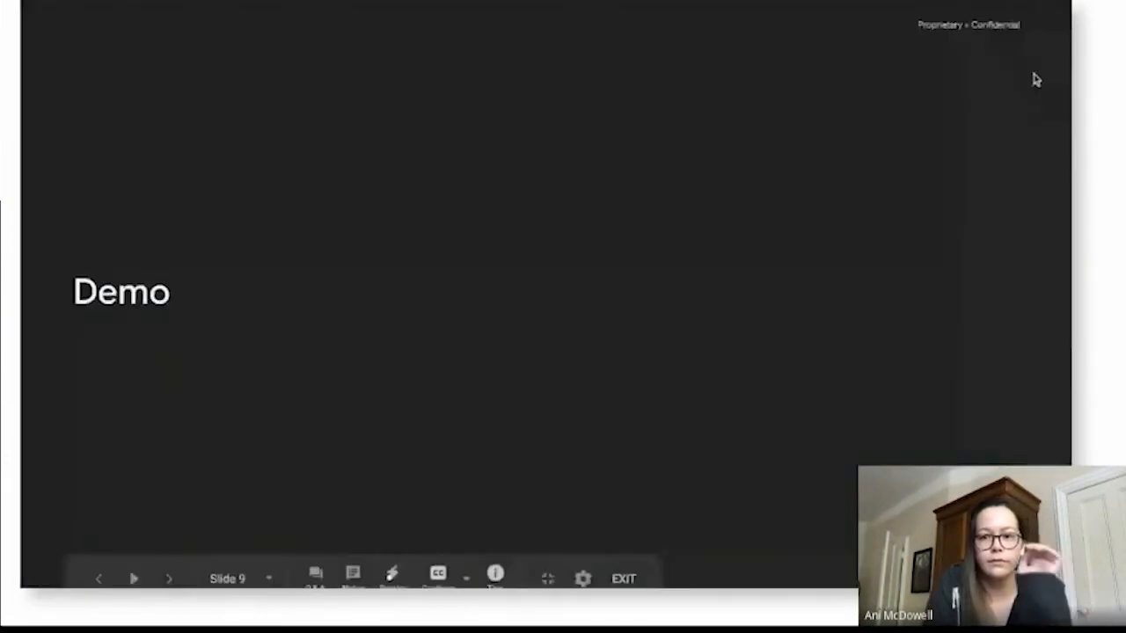